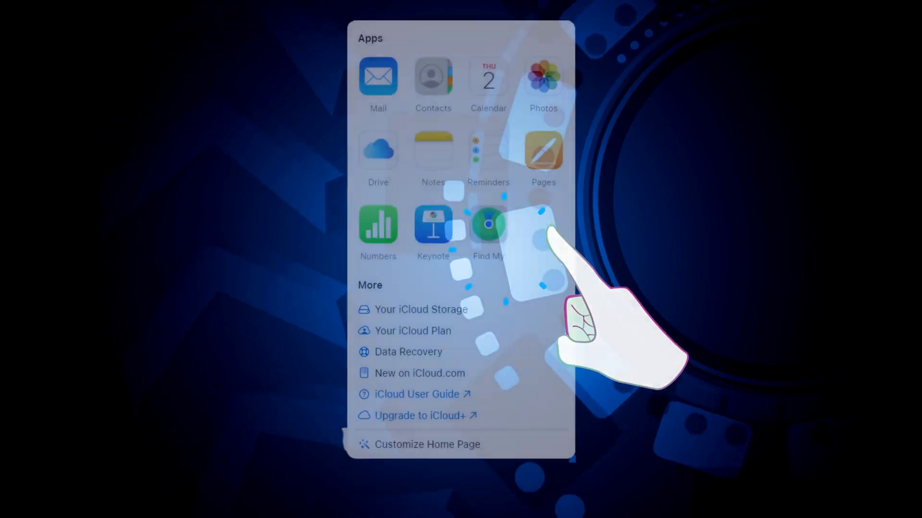
Launch Find My from the iCloud home Apps panel to locate the iPhone.
click(488, 224)
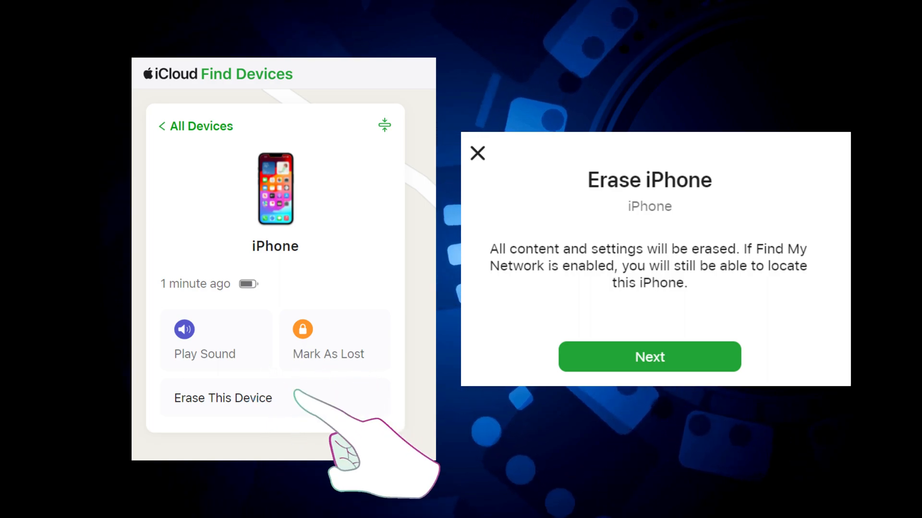
mouse_move(369, 397)
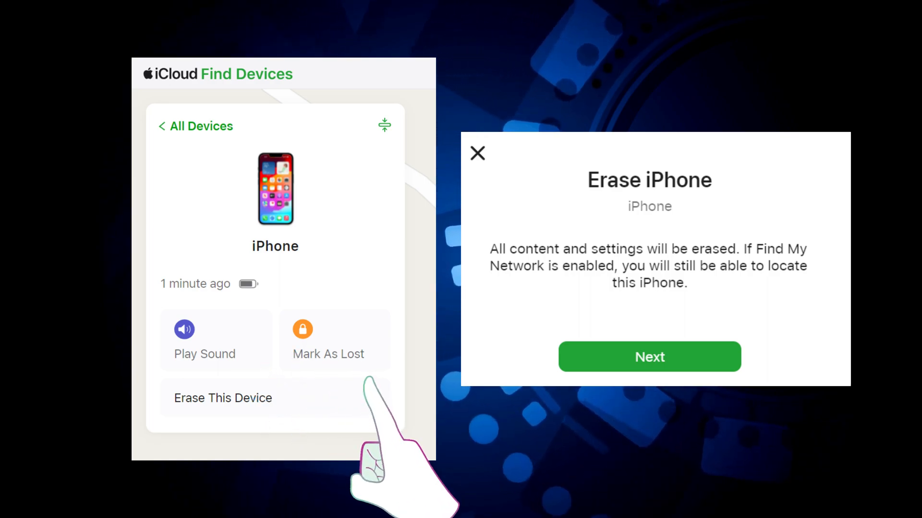